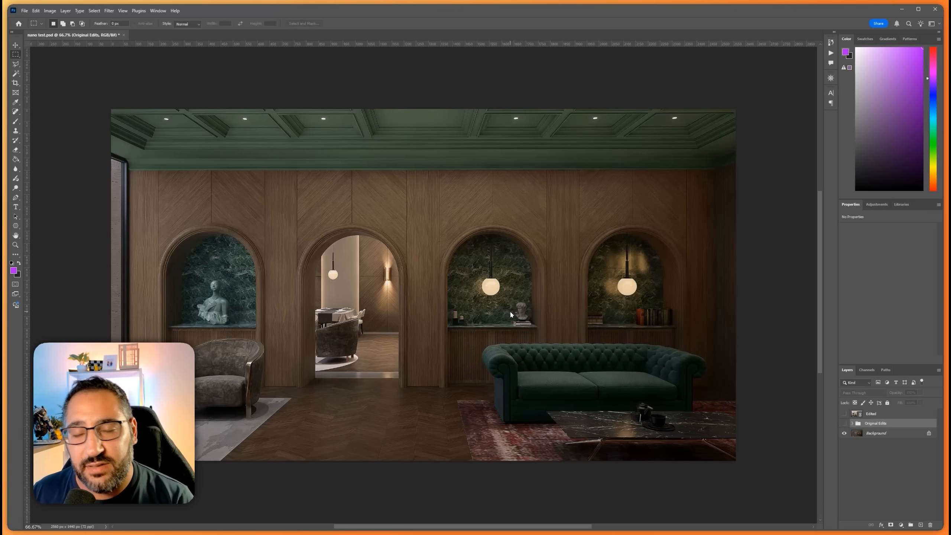
mouse_move(513, 309)
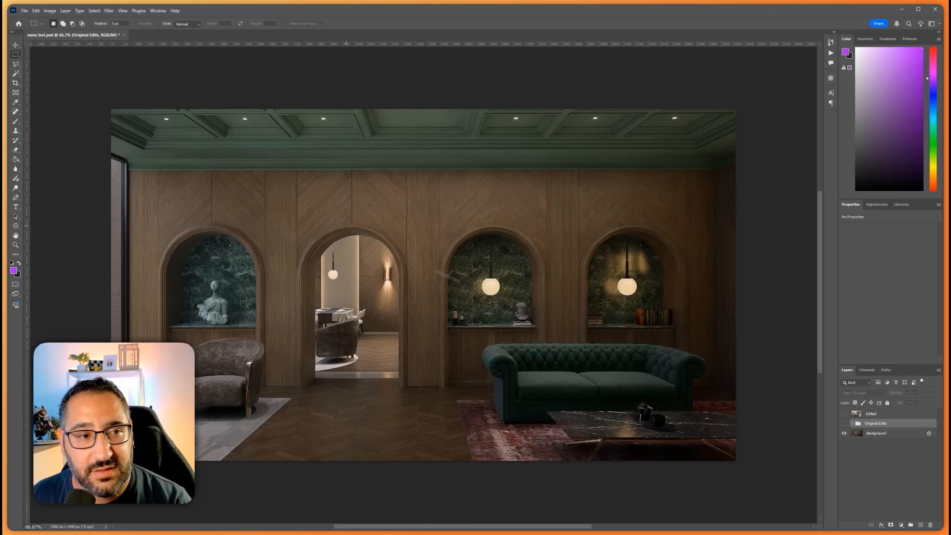
mouse_move(427, 354)
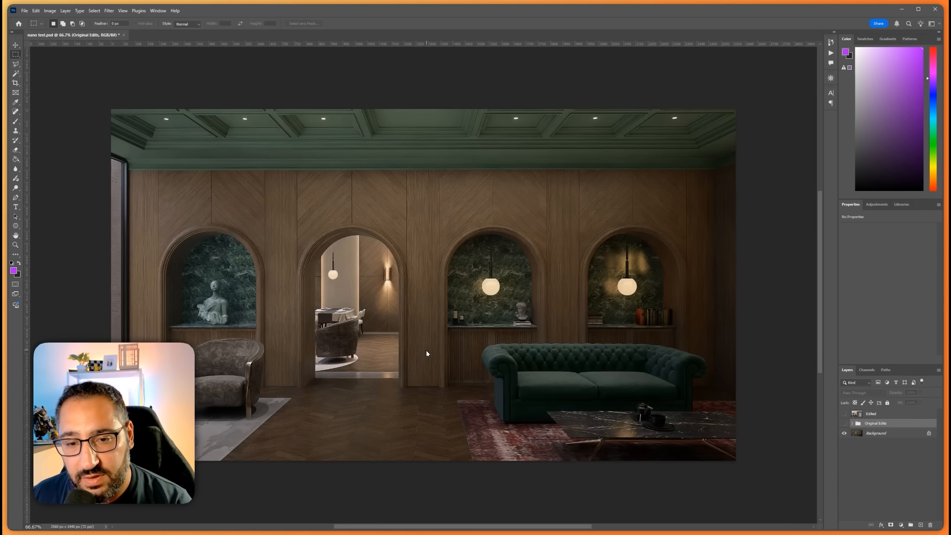
Marquee-select the third arched niche with the green marble and pendant light.
drag(428, 216, 553, 351)
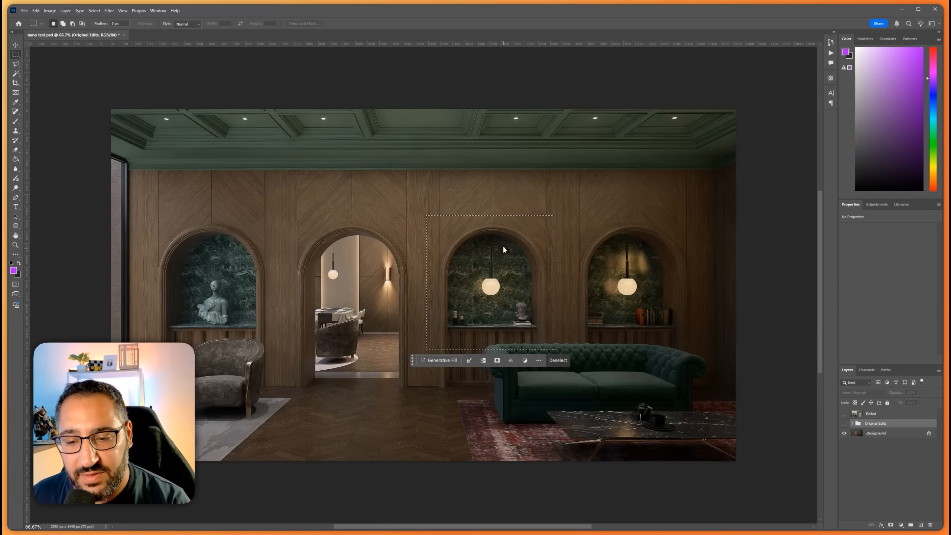
mouse_move(481, 266)
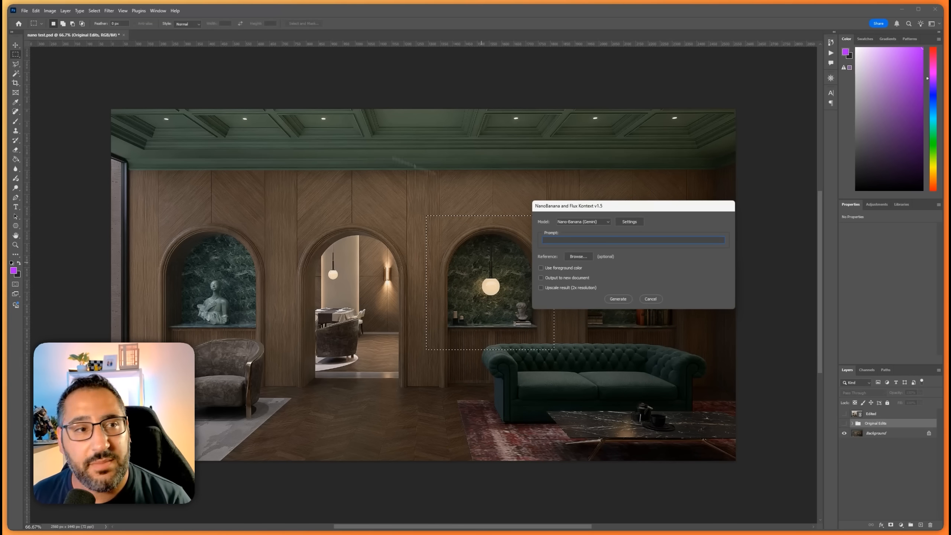
Launch the Nano-Banana-Flux-Kontext script and move its window off the niche.
click(25, 10)
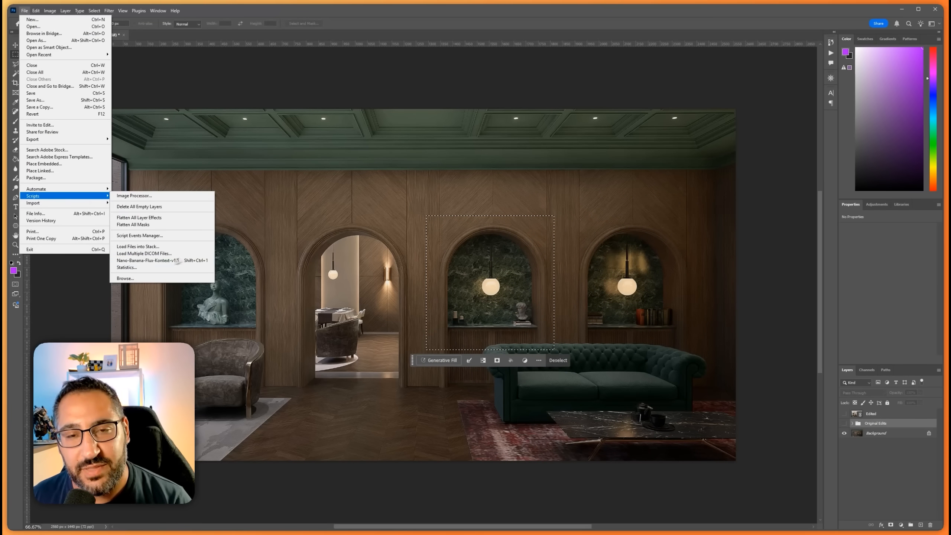
click(497, 81)
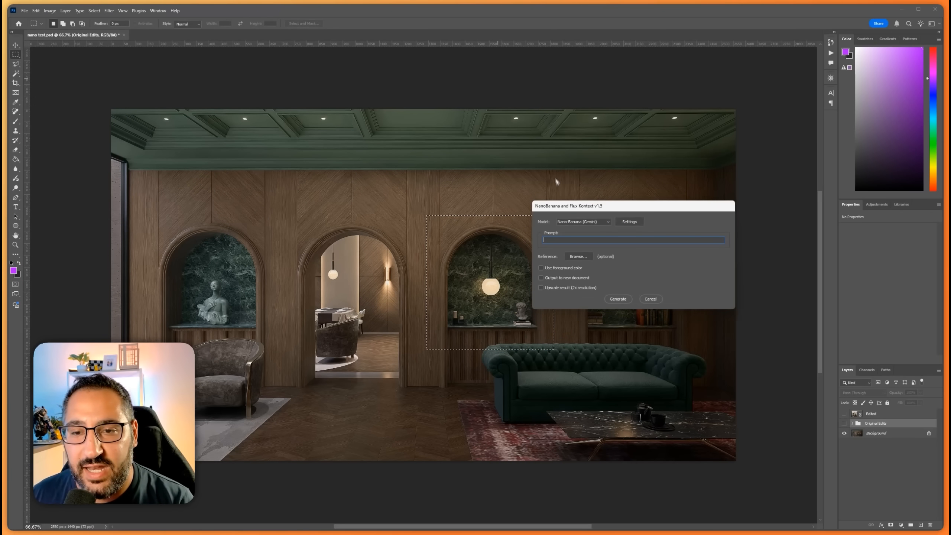
drag(632, 205, 661, 138)
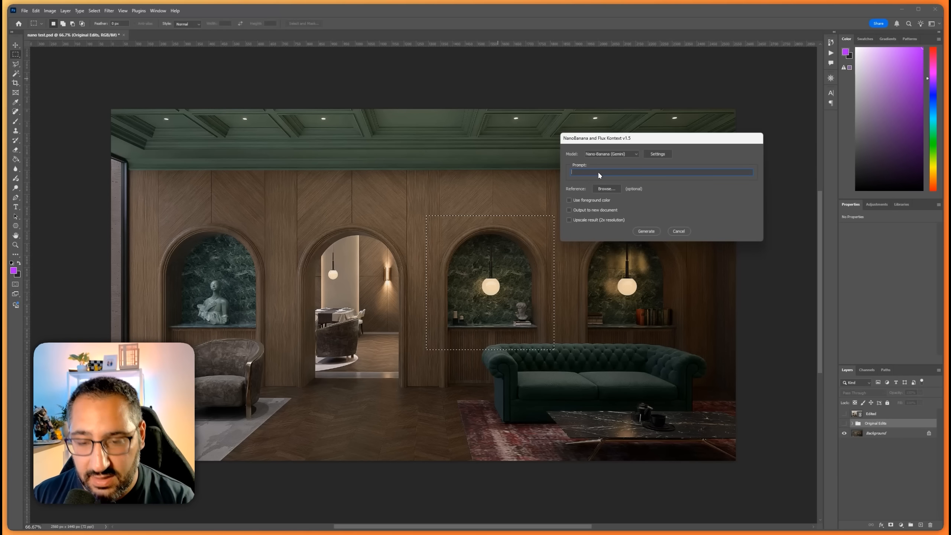
Generate the edit with the prompt to change the marble to white Calcutta.
text(change marble to be white)
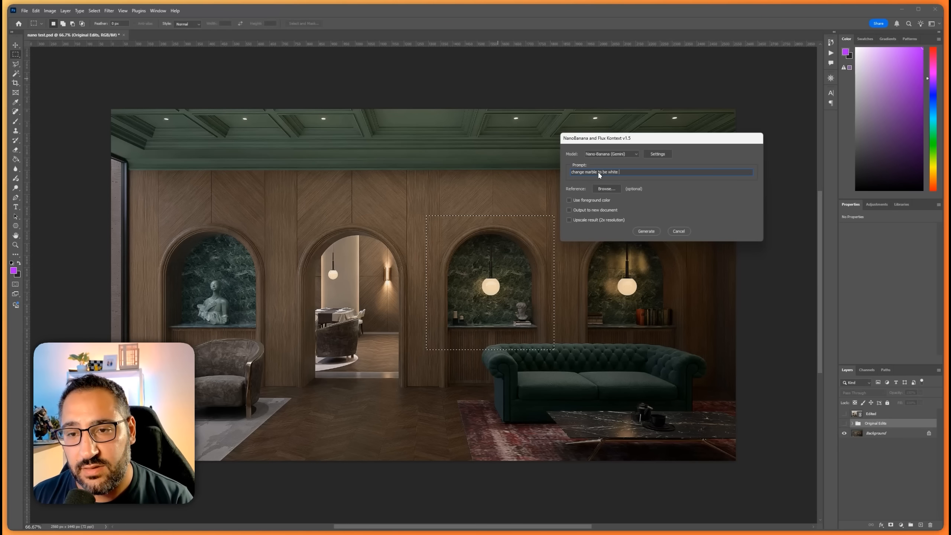
text(calcutta)
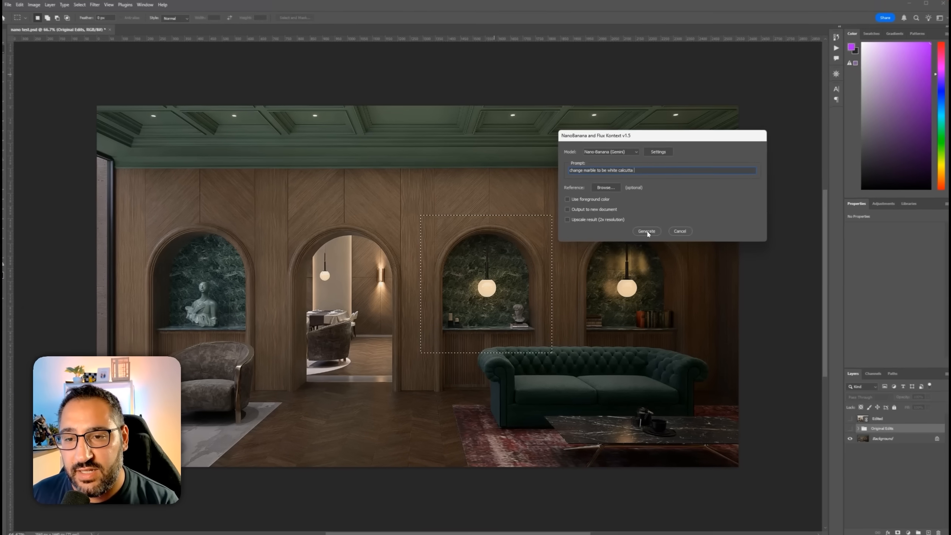
click(646, 232)
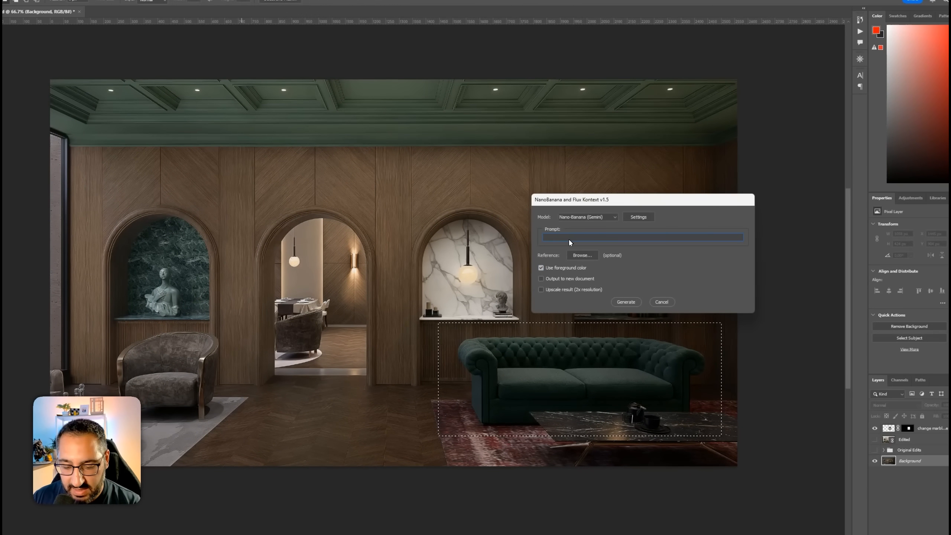
Generate the sofa recolour with a 'change sofa color' prompt using the foreground colour.
text(change sofa)
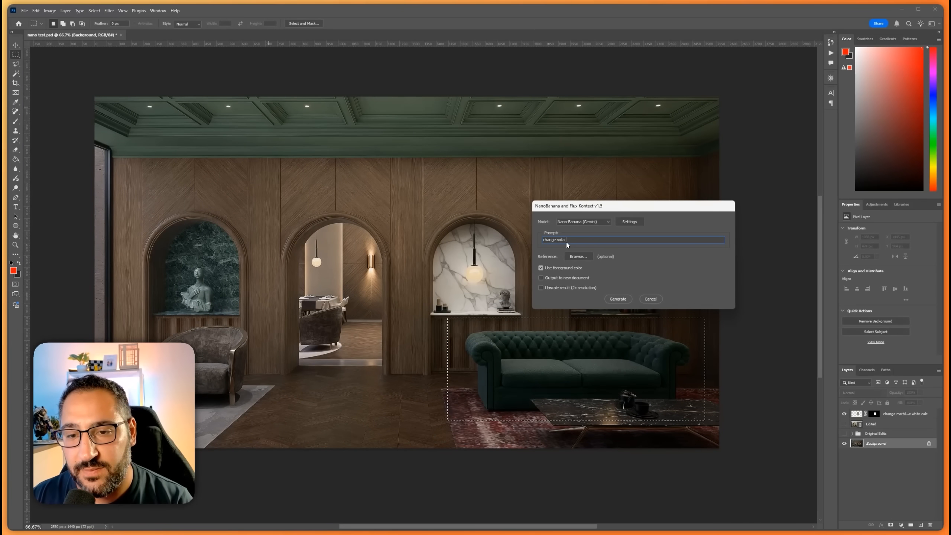
text(color)
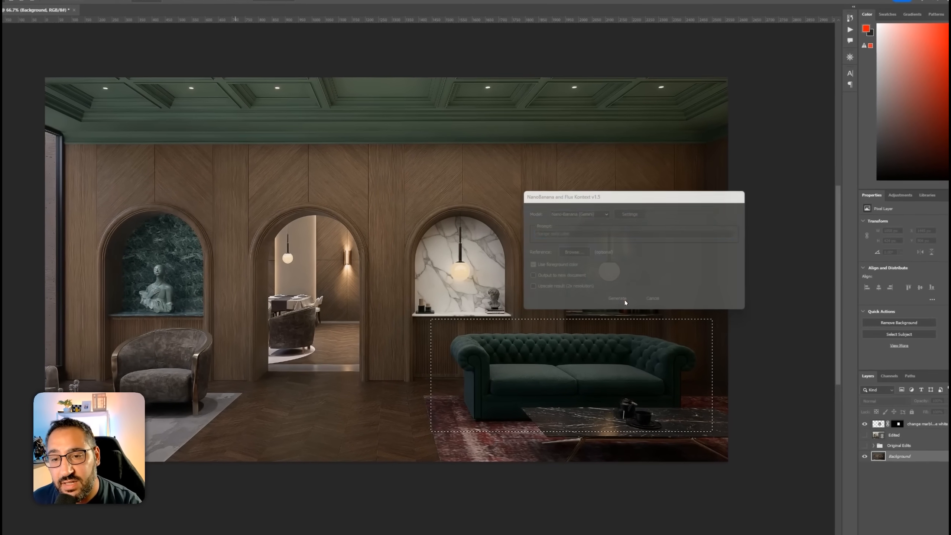
click(617, 298)
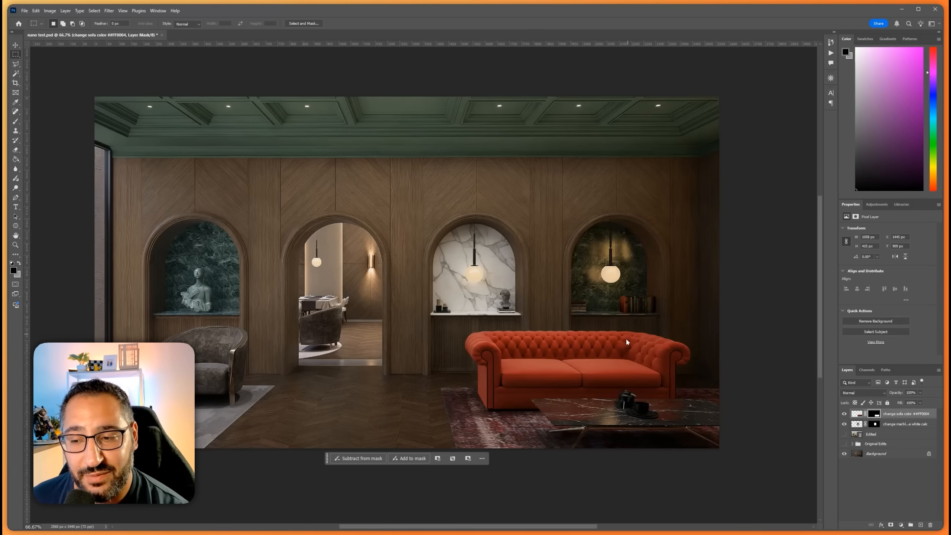
mouse_move(695, 352)
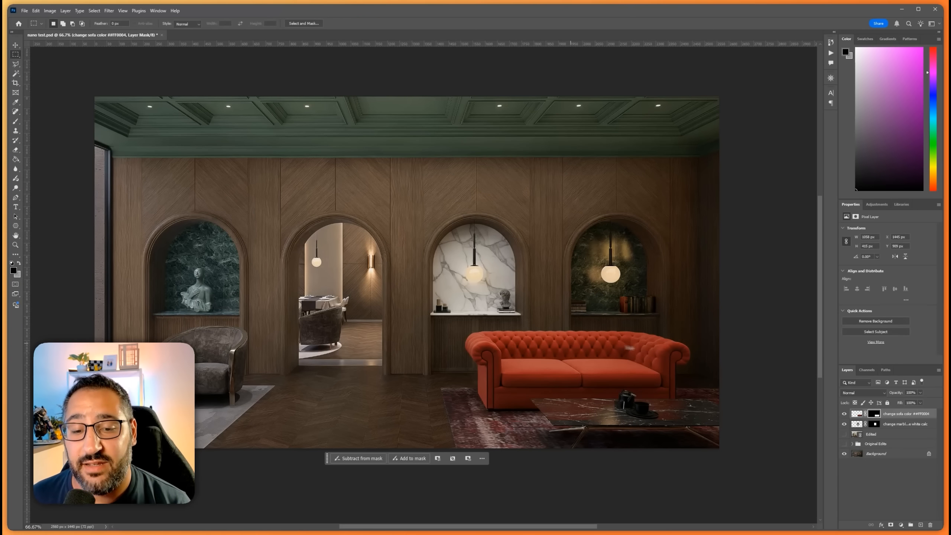
mouse_move(544, 354)
text(couple sitting)
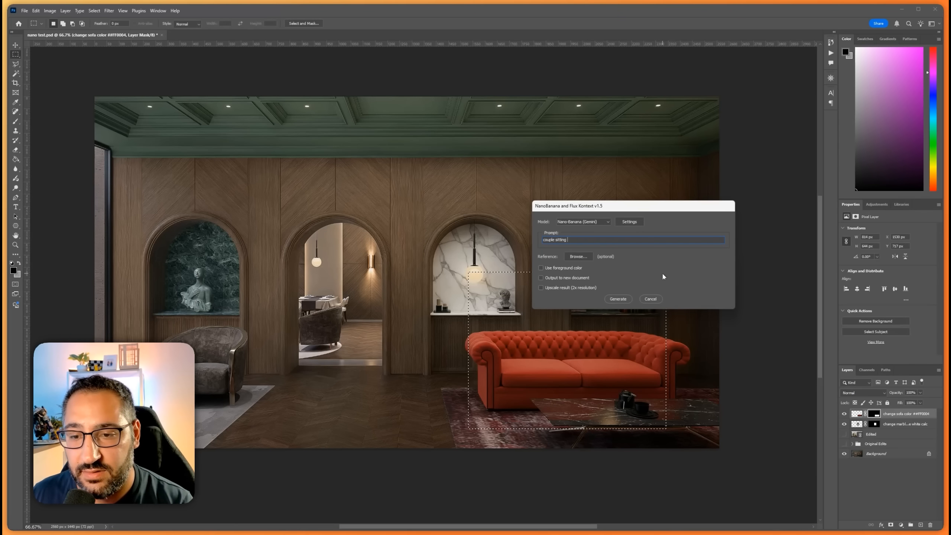
Generate a couple sitting on the sofa with the NanoBanana plugin.
click(618, 298)
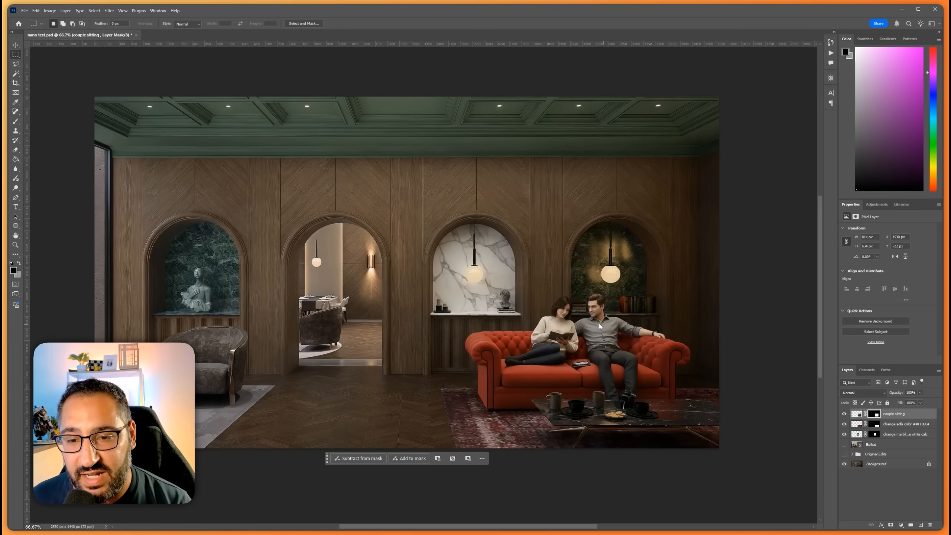
mouse_move(594, 344)
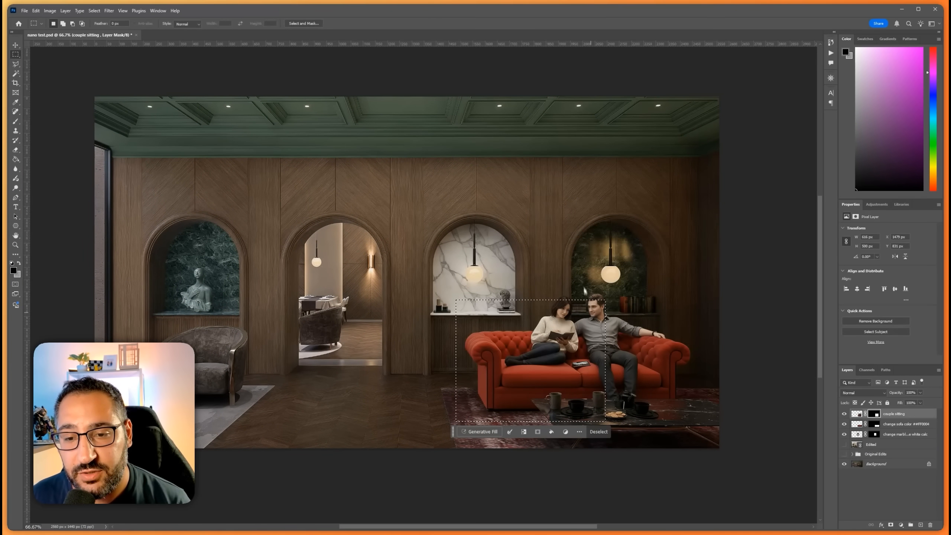
Generate a sitting couple with Generative Fill and page through its variations.
click(94, 10)
text(couple sitting)
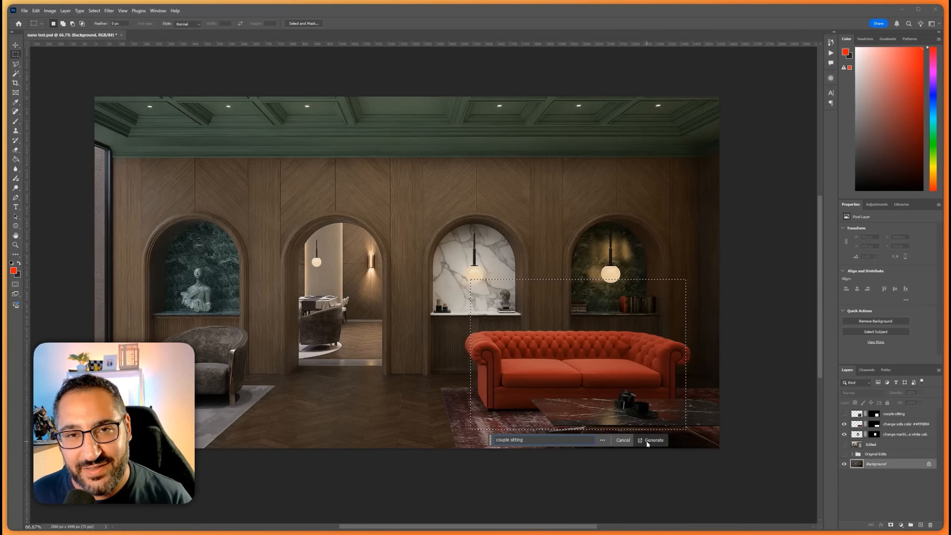
click(654, 440)
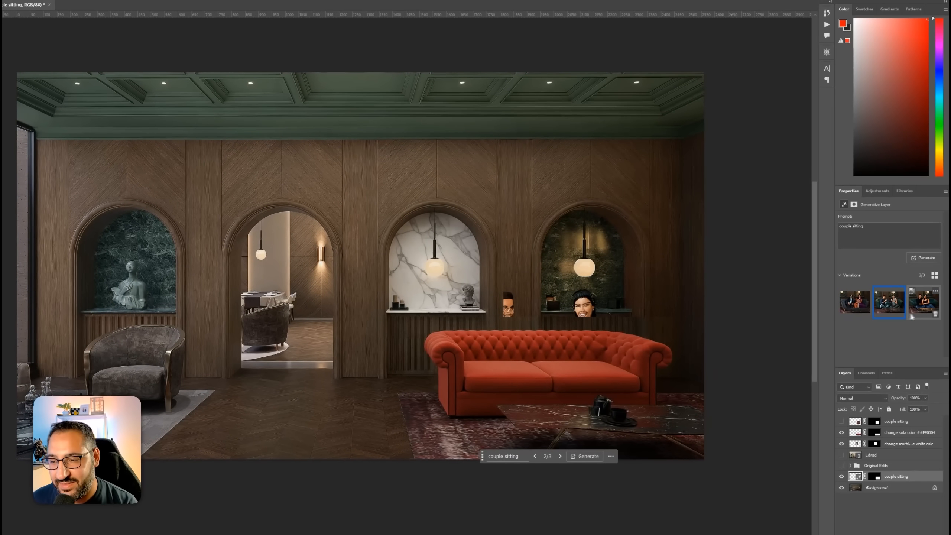
click(923, 303)
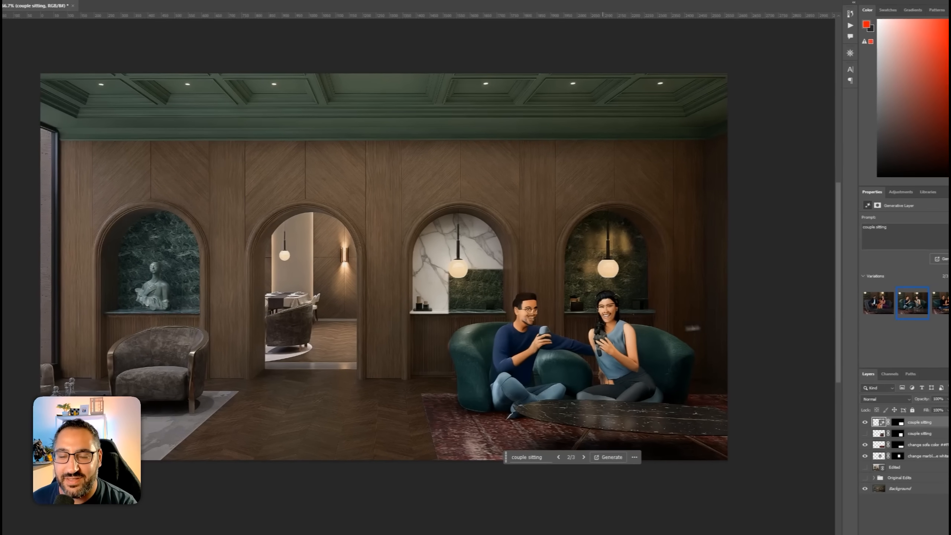
click(854, 304)
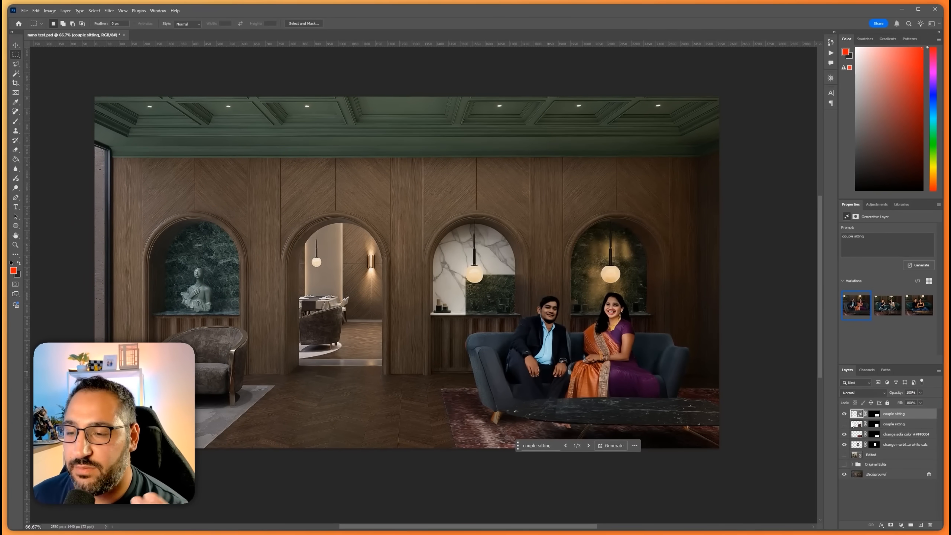
mouse_move(844, 414)
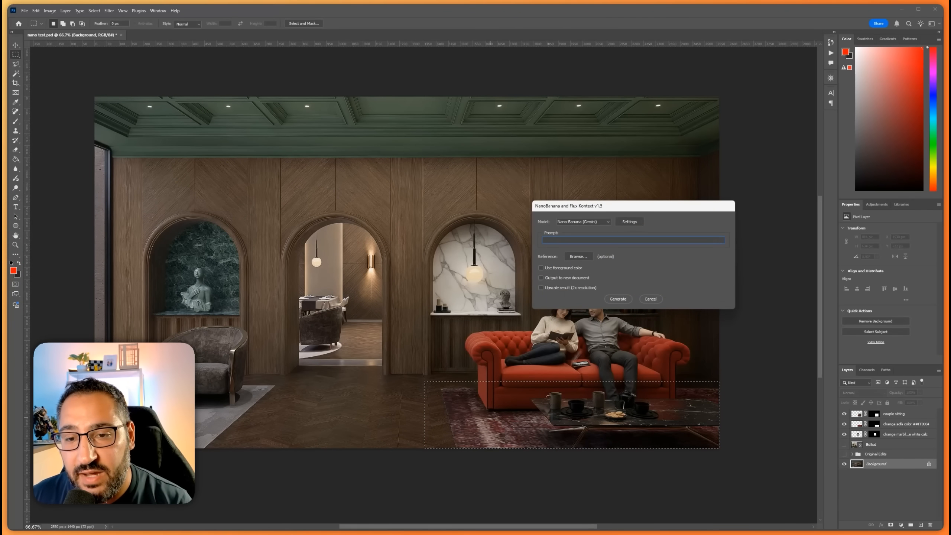
mouse_move(579, 257)
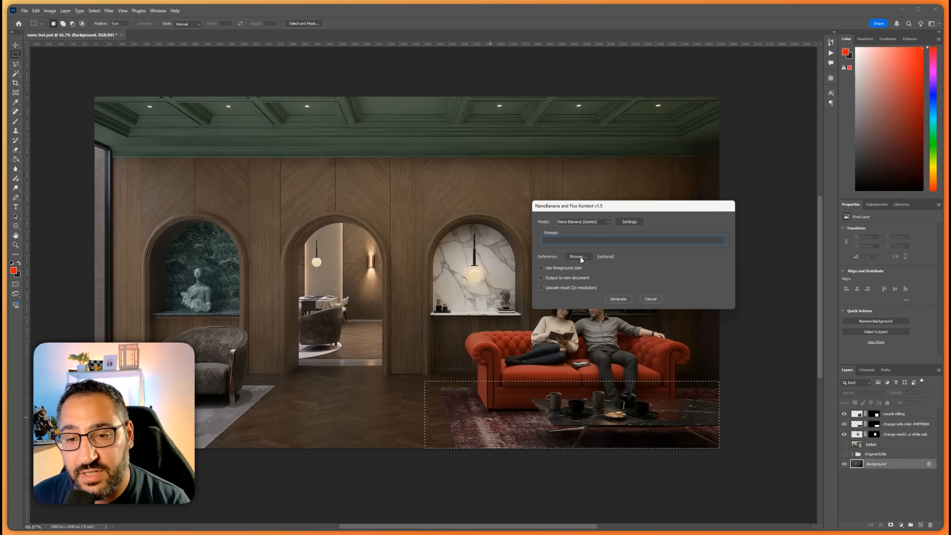
Generate a rug replacement from rug ref.jpg with the 'replace rug with reference' prompt.
click(577, 256)
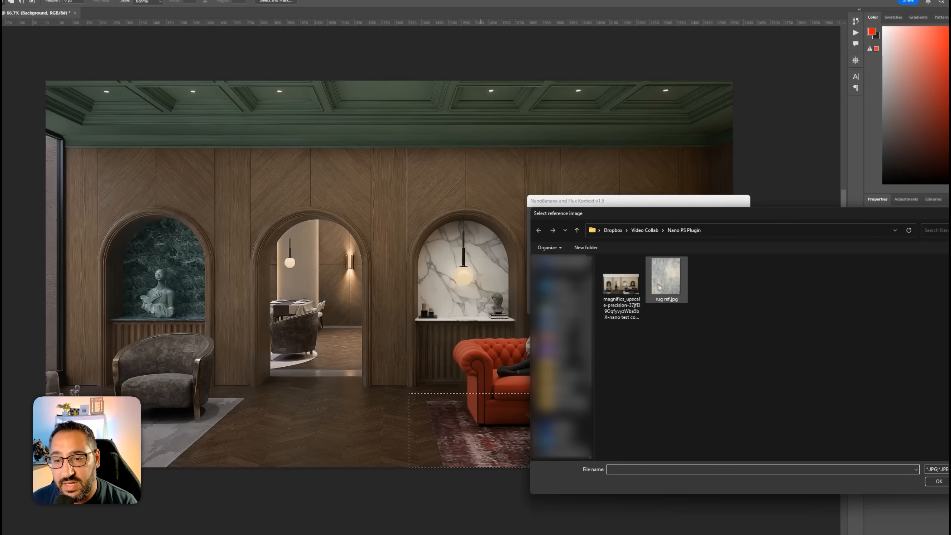
click(666, 280)
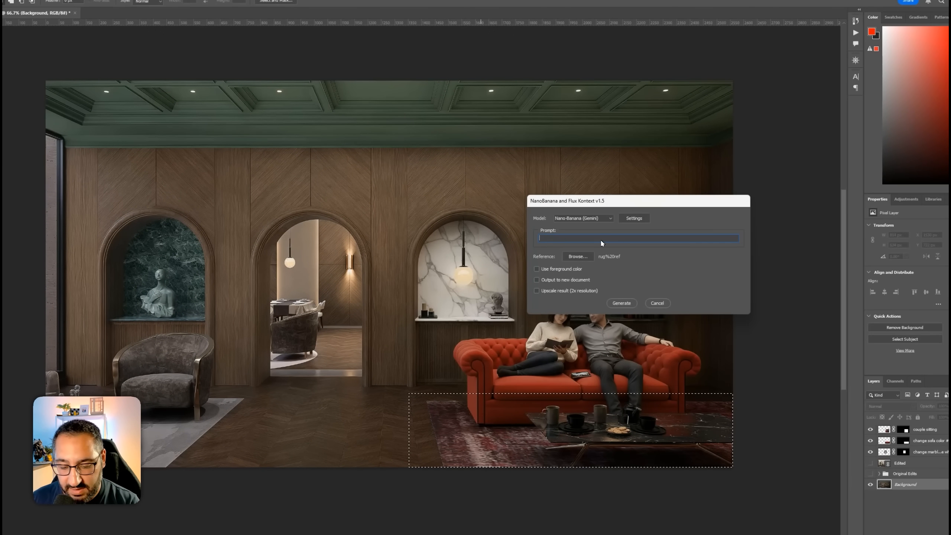
text(replace rug)
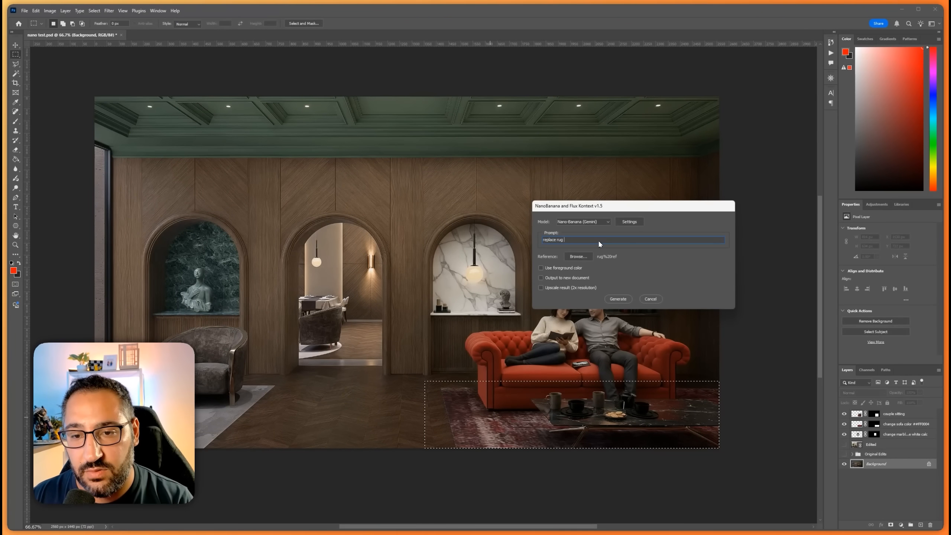
text(with reference pi)
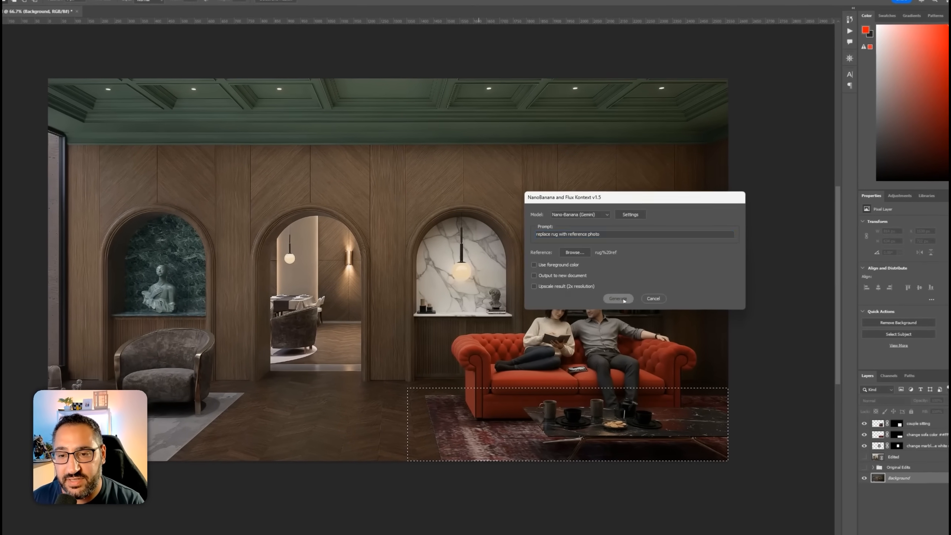
click(617, 298)
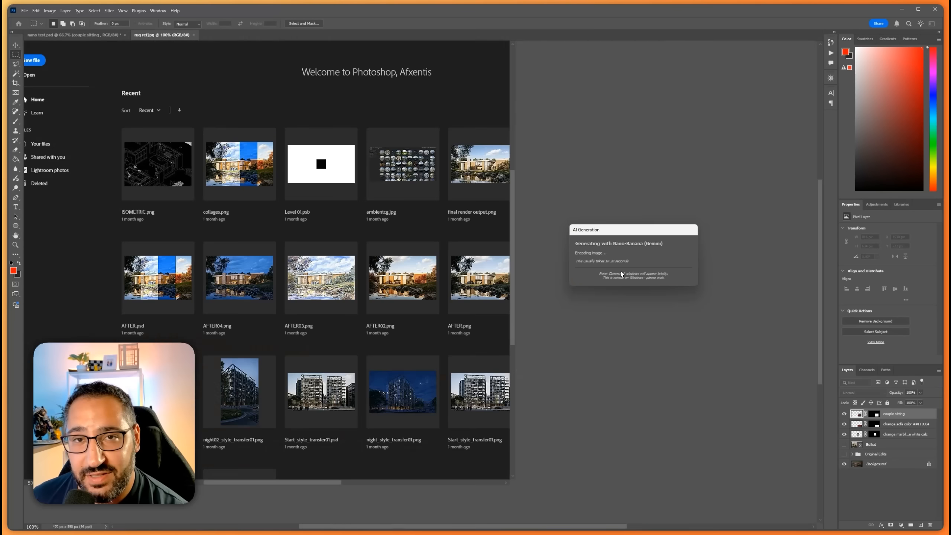
Let the light grey reference rug land as a new masked layer under the coffee table.
click(70, 35)
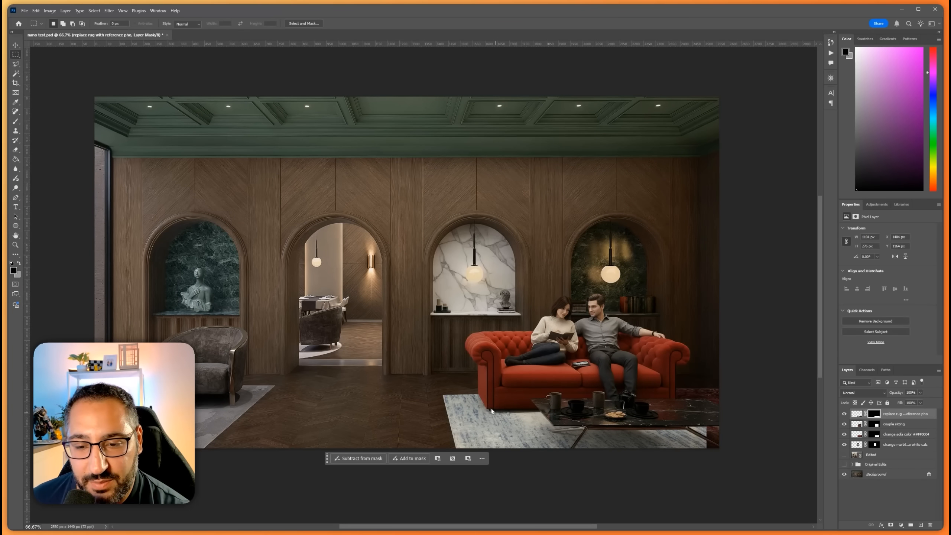
mouse_move(536, 424)
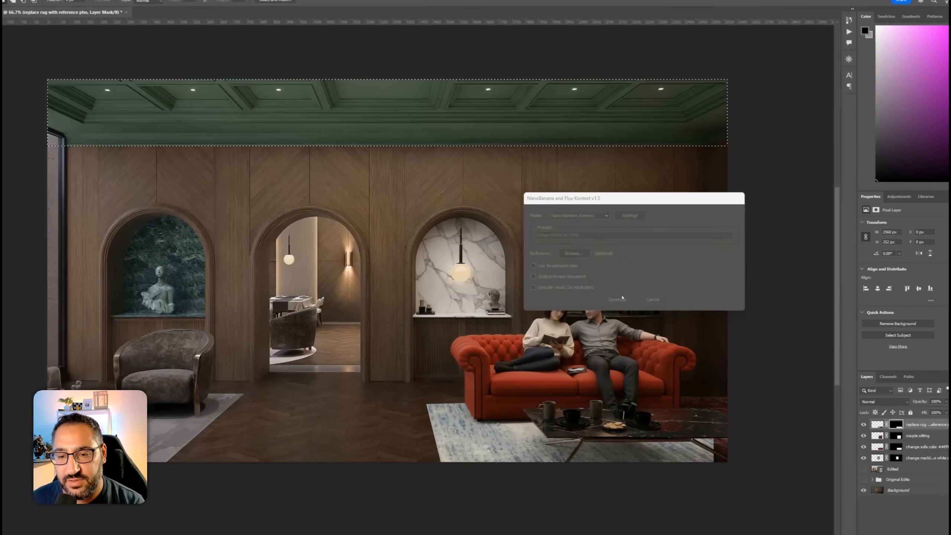
Generate the white-ceiling edit for the selected ceiling band and reopen the plugin.
click(617, 299)
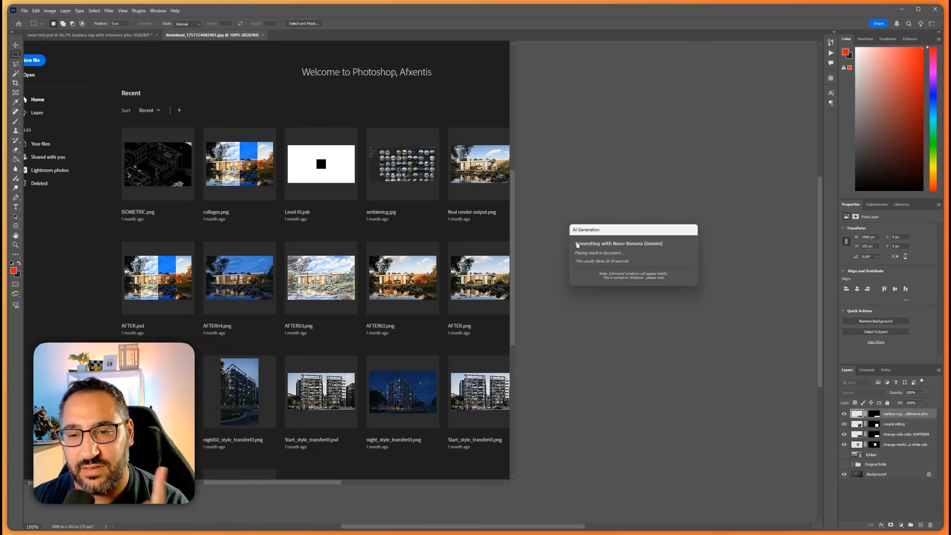
click(85, 35)
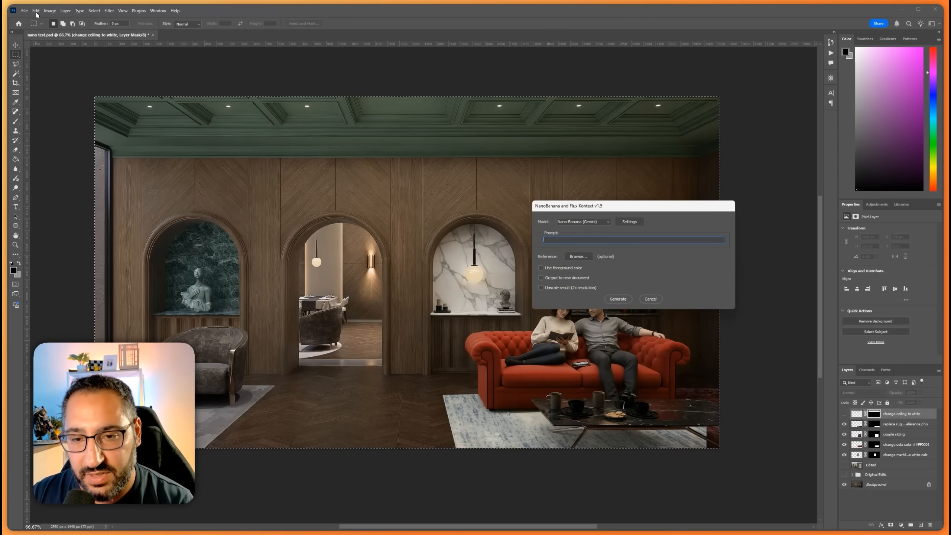
Generate the coffered ceiling in white with a 'change ceiling' prompt.
text(change ceiling to white)
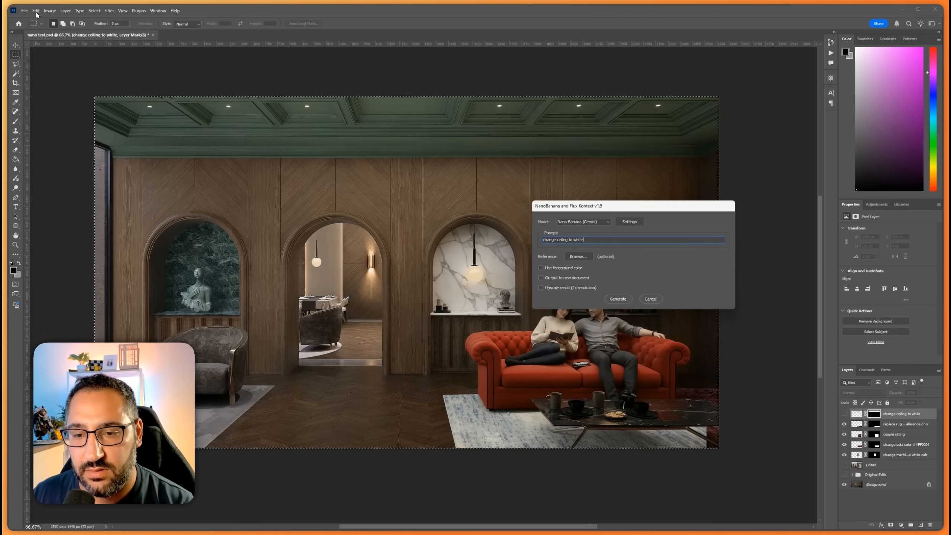
click(617, 299)
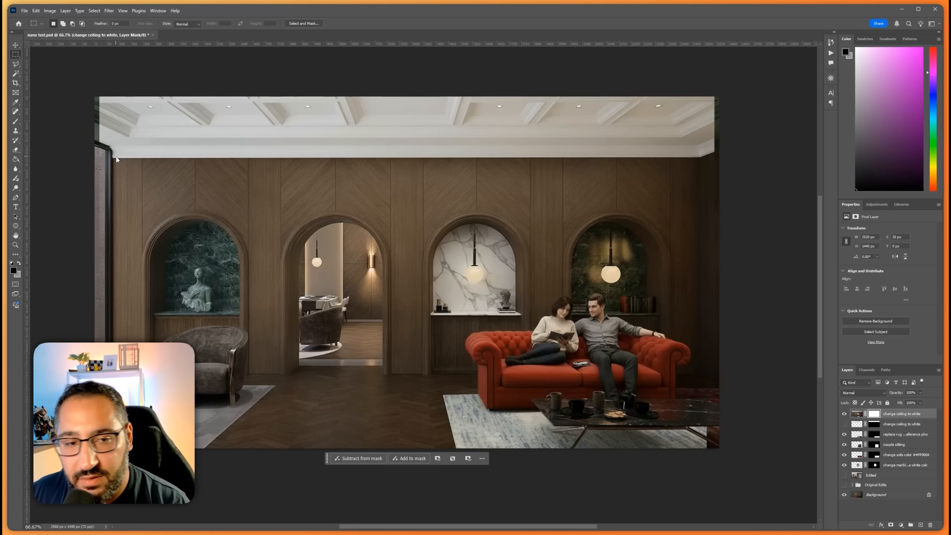
mouse_move(121, 168)
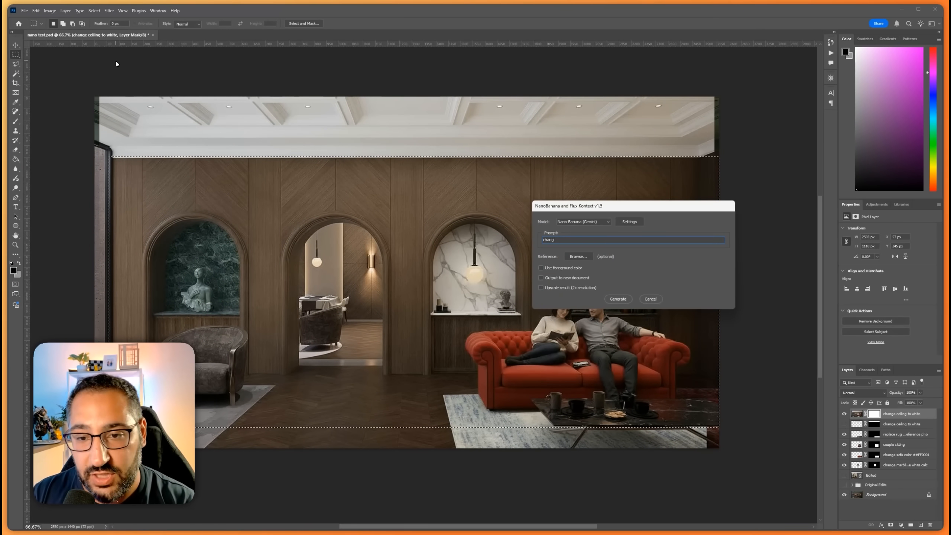
Enter the prompt to change the wall panelling to white oak.
text(change wall to w)
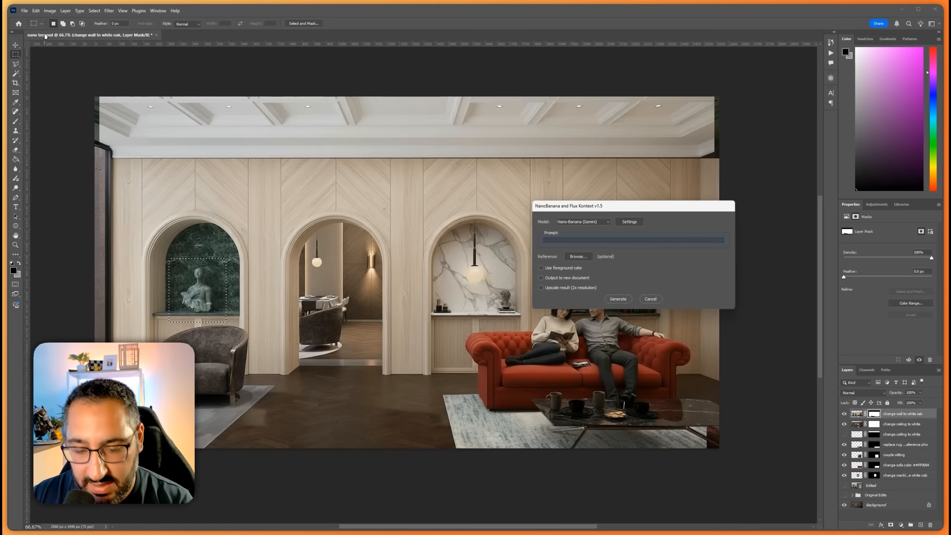
Prompt NanoBanana to change the selected white statue into a metal sculpture and generate it.
text(change to m)
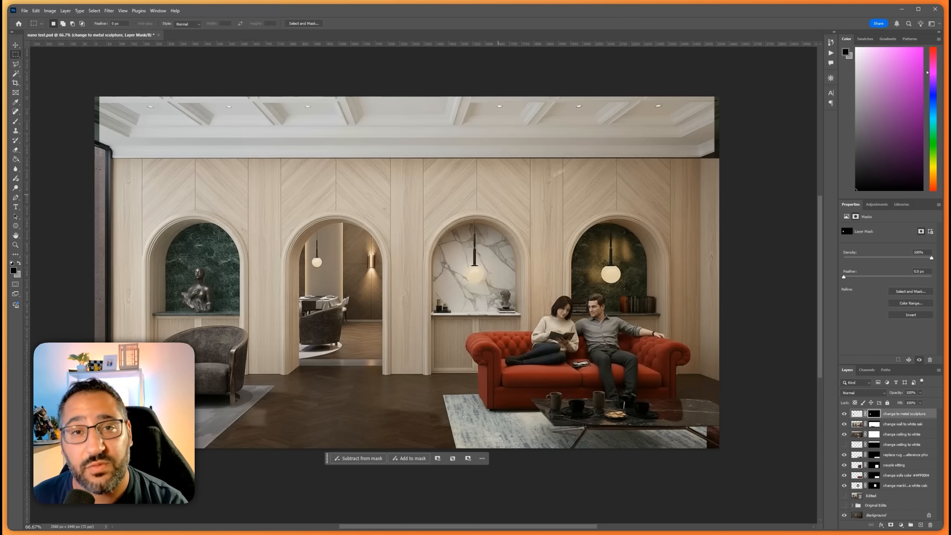
mouse_move(495, 272)
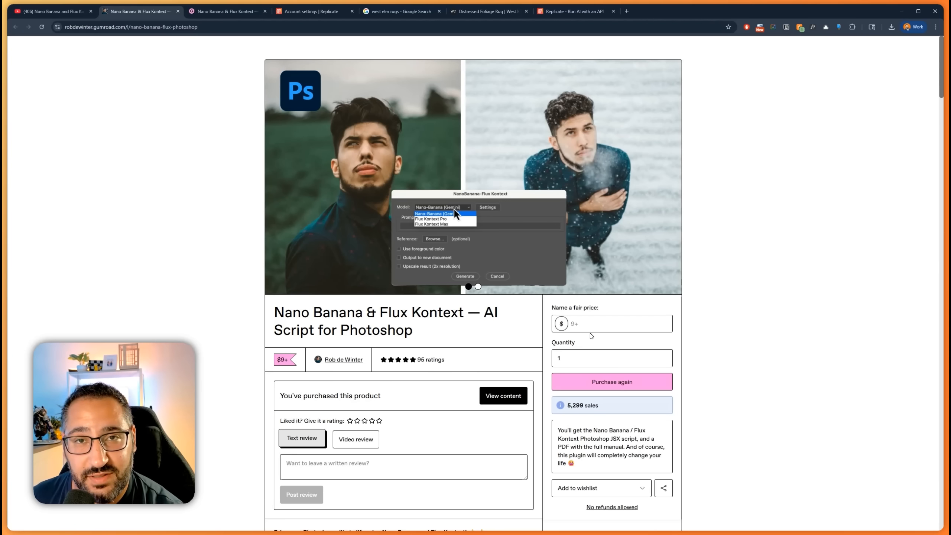
mouse_move(505, 353)
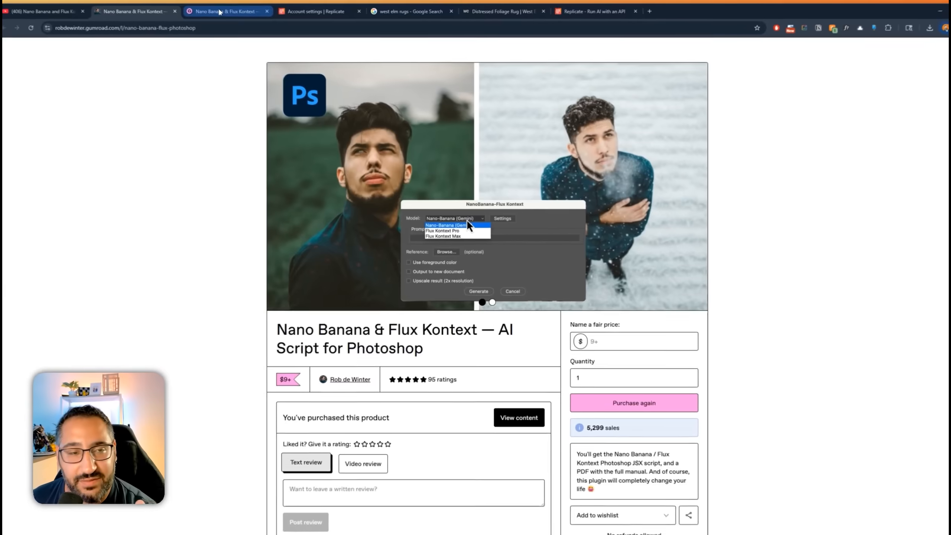
View the purchased Nano Banana script's download content on Gumroad, then bring up the Replicate site.
click(518, 418)
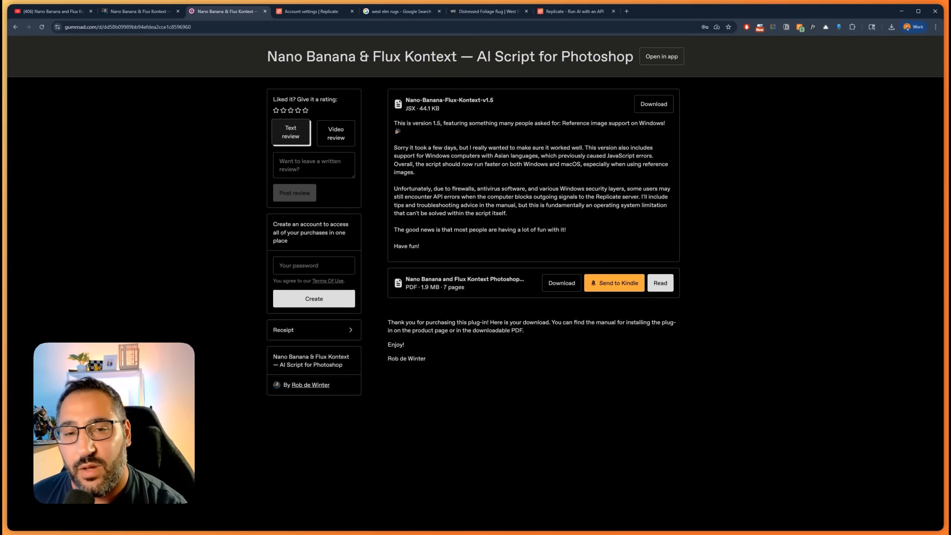
click(574, 11)
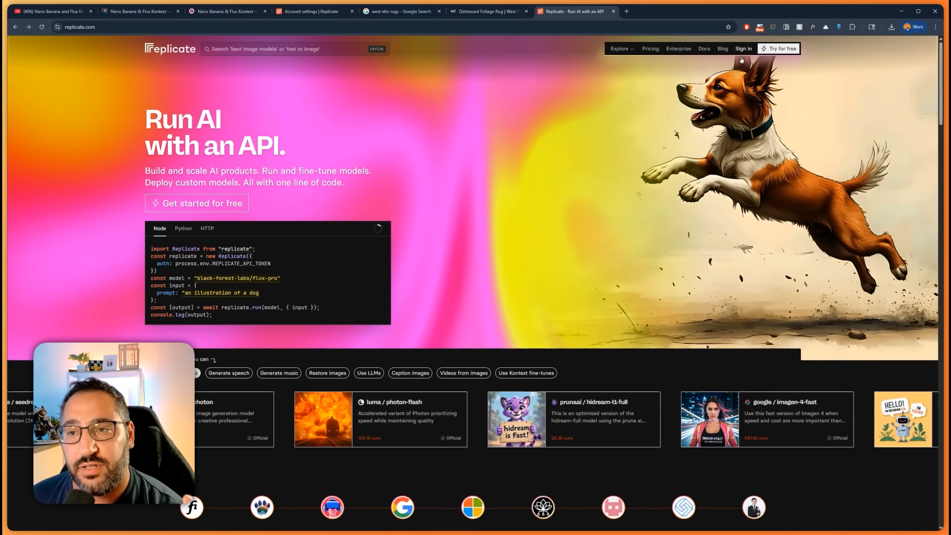
Review the Replicate dashboard, then the account's billing details and Add credit options.
click(744, 48)
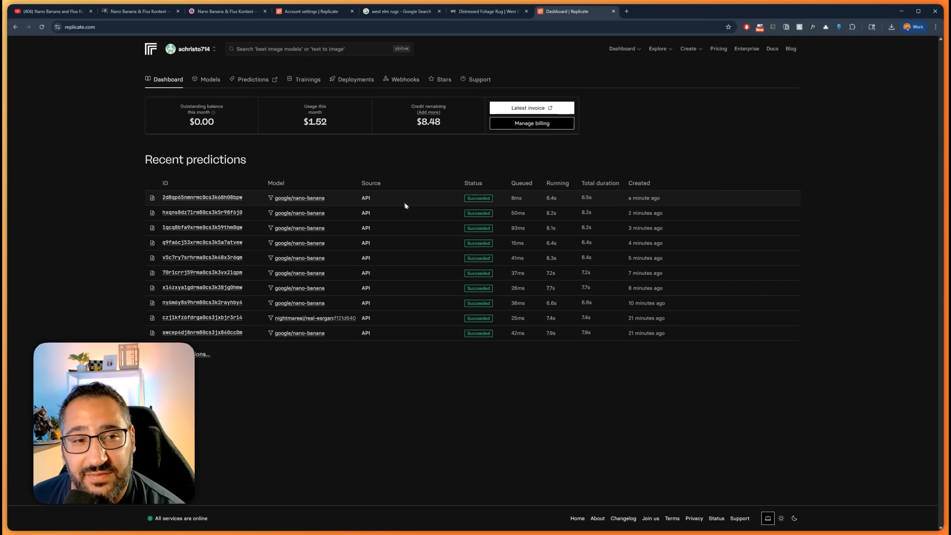
mouse_move(355, 193)
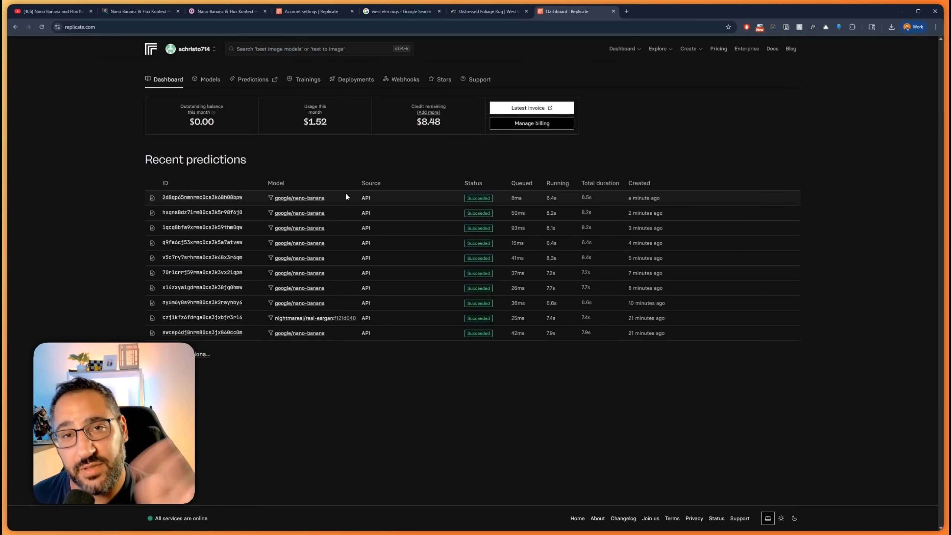
click(191, 49)
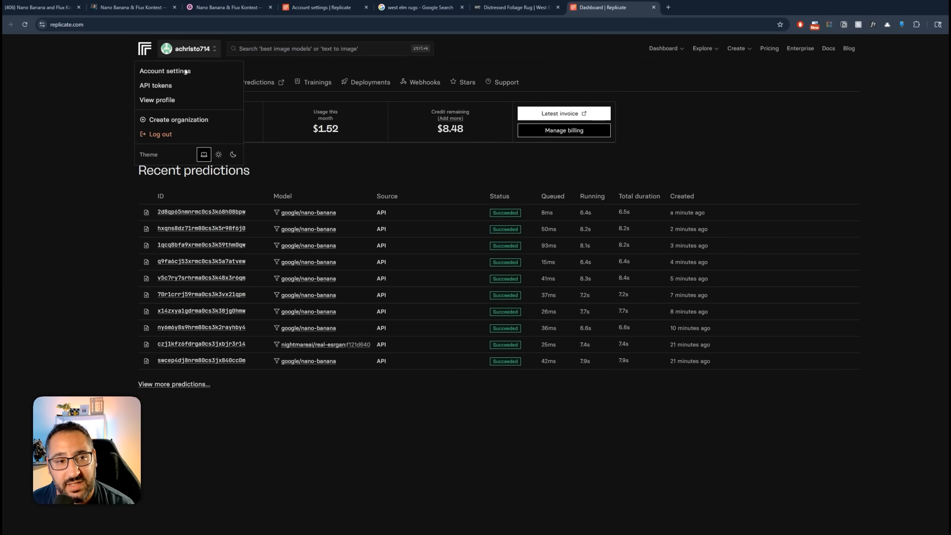
click(164, 72)
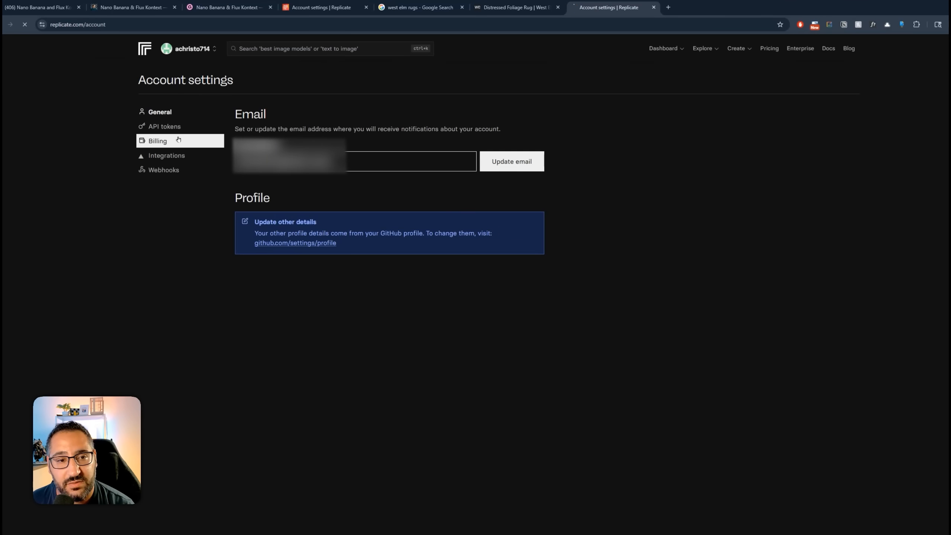
click(157, 140)
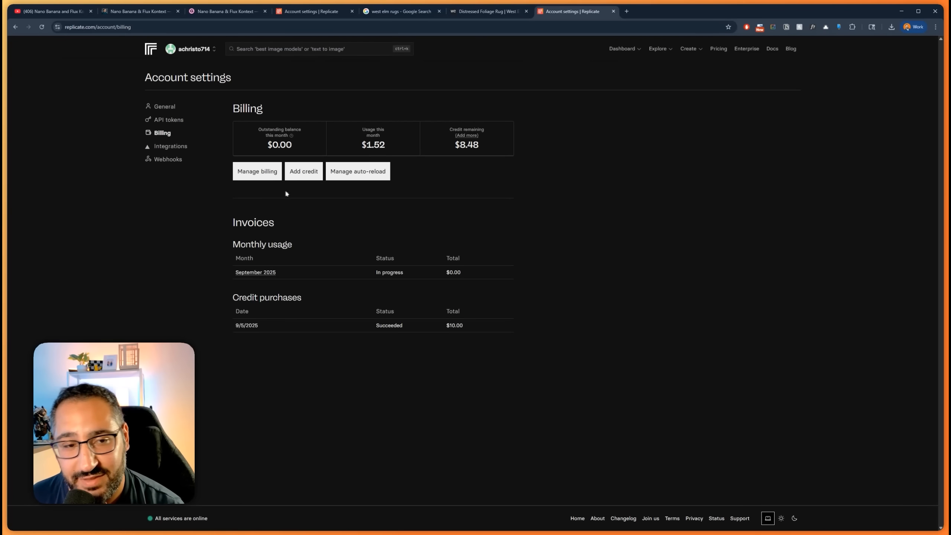
click(303, 171)
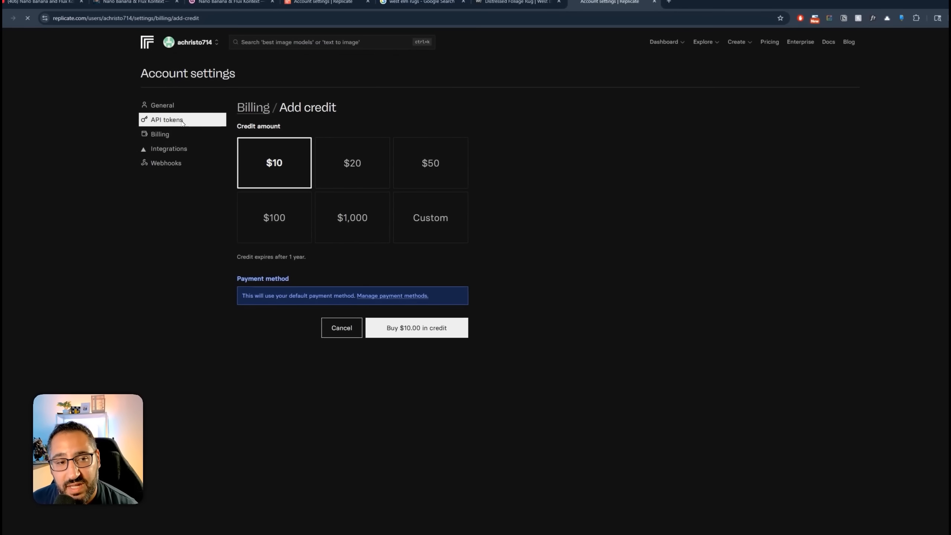
Copy the Banana Tutorial token from the account's API tokens page.
click(167, 120)
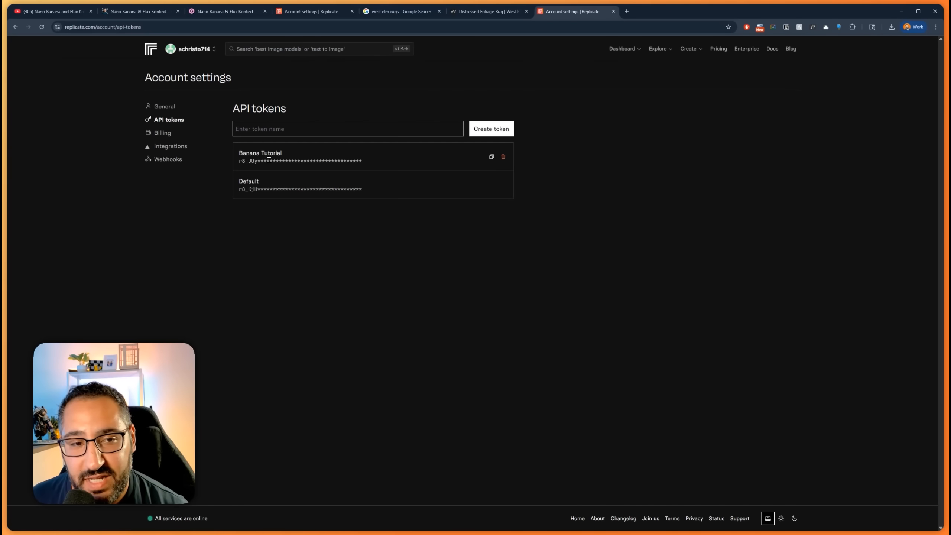
mouse_move(491, 157)
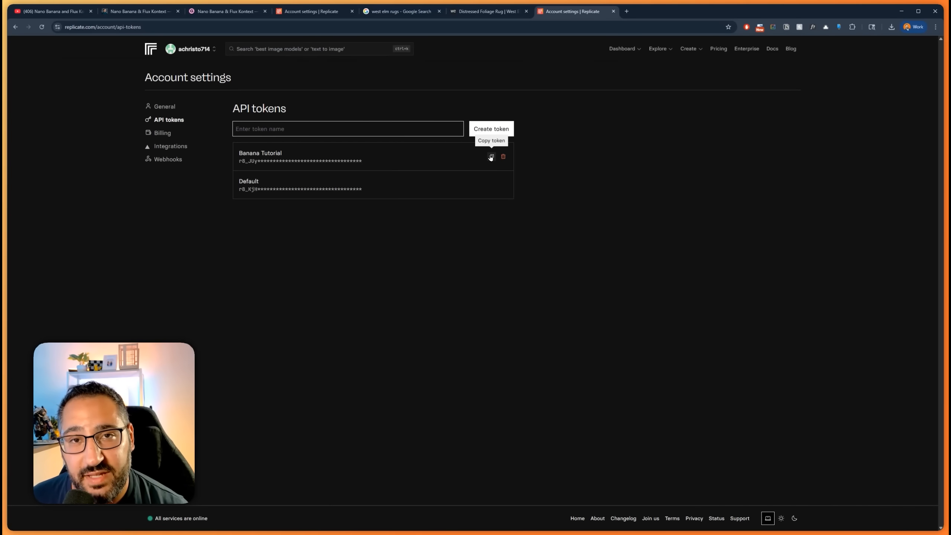
click(491, 157)
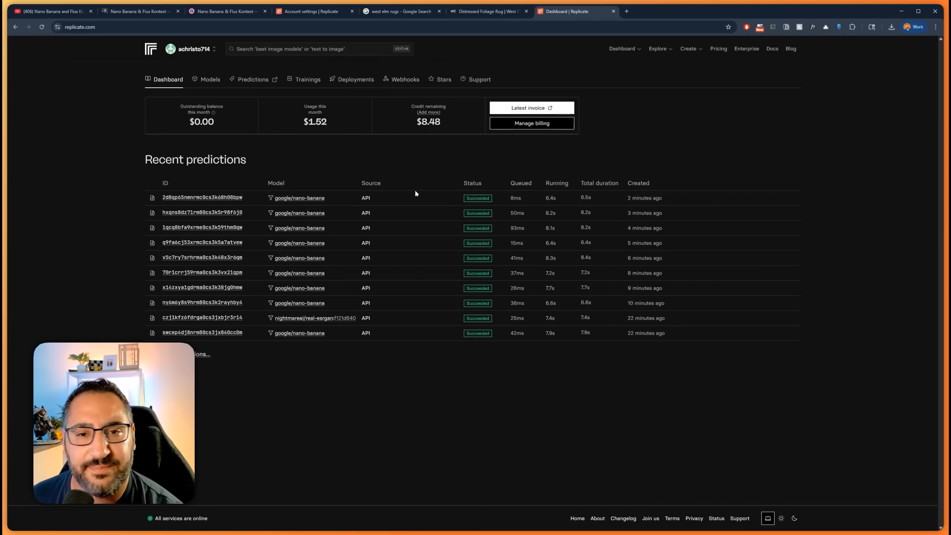
mouse_move(436, 197)
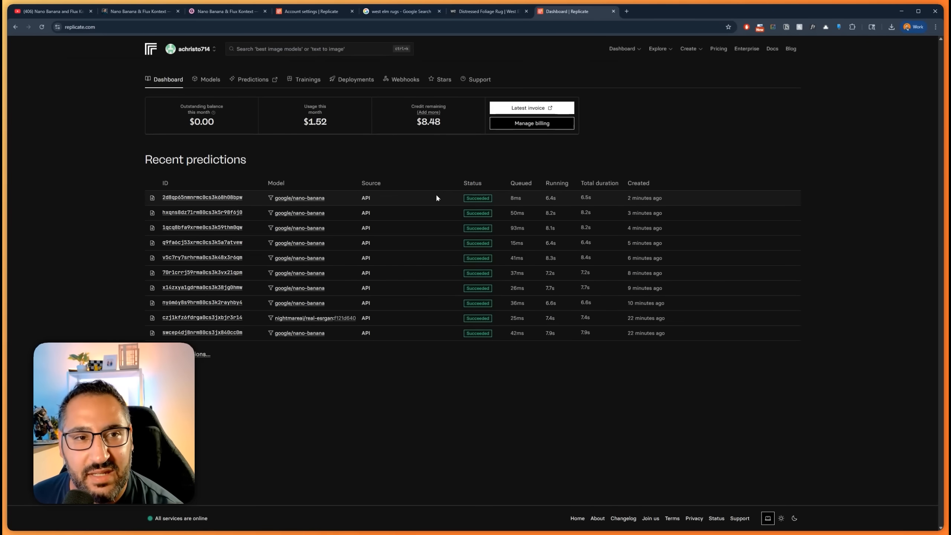
mouse_move(541, 179)
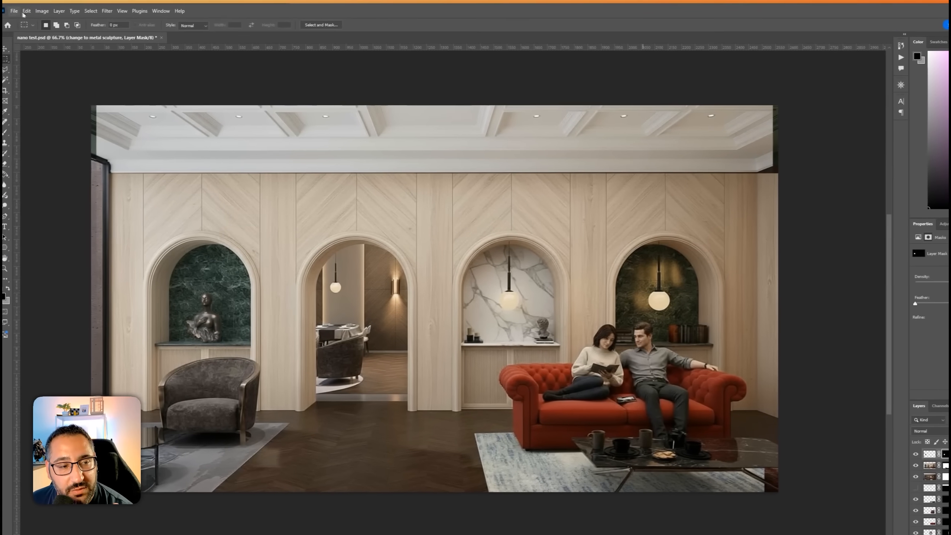
click(24, 10)
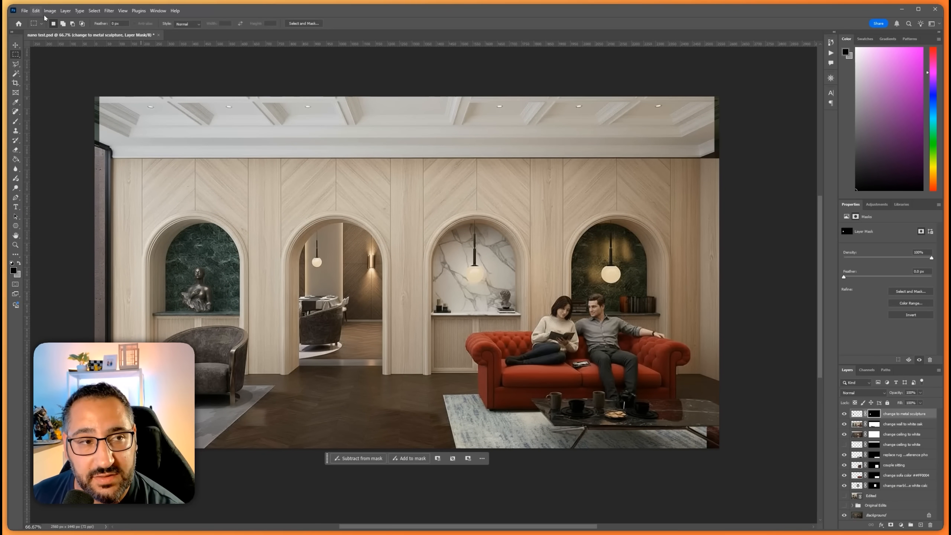
click(36, 11)
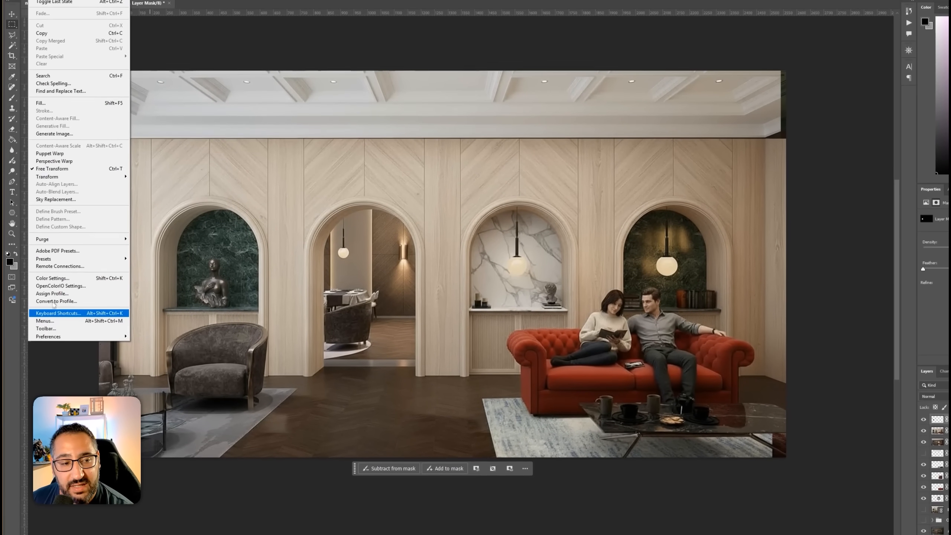
click(58, 313)
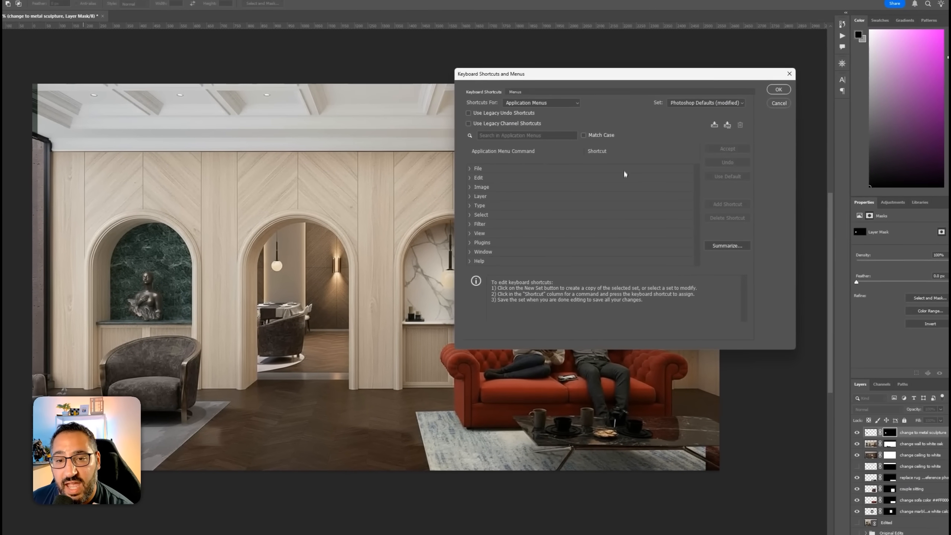
click(478, 168)
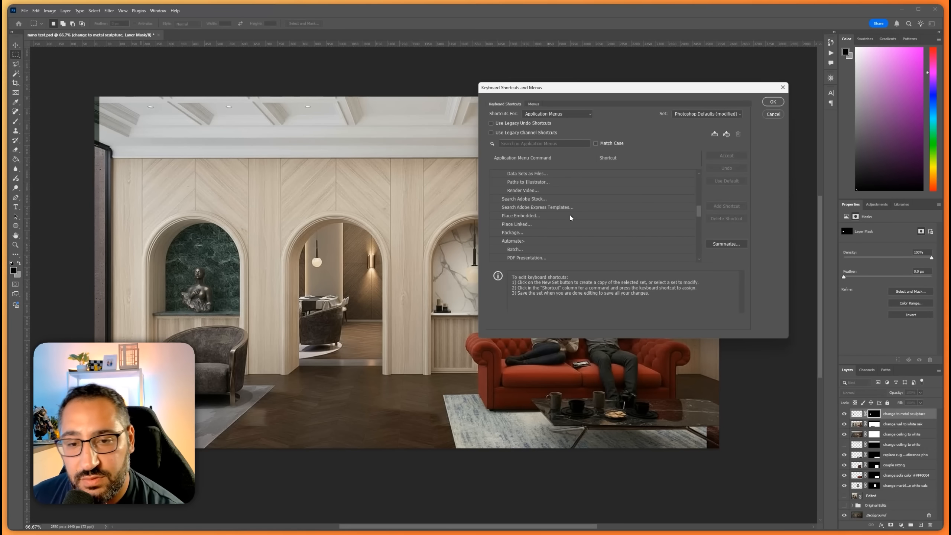
scroll(down, 3)
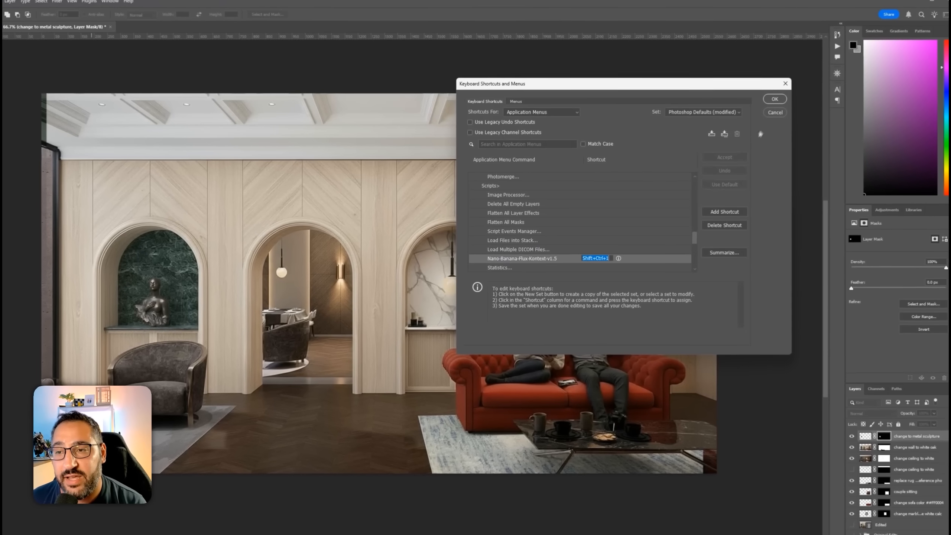
click(775, 99)
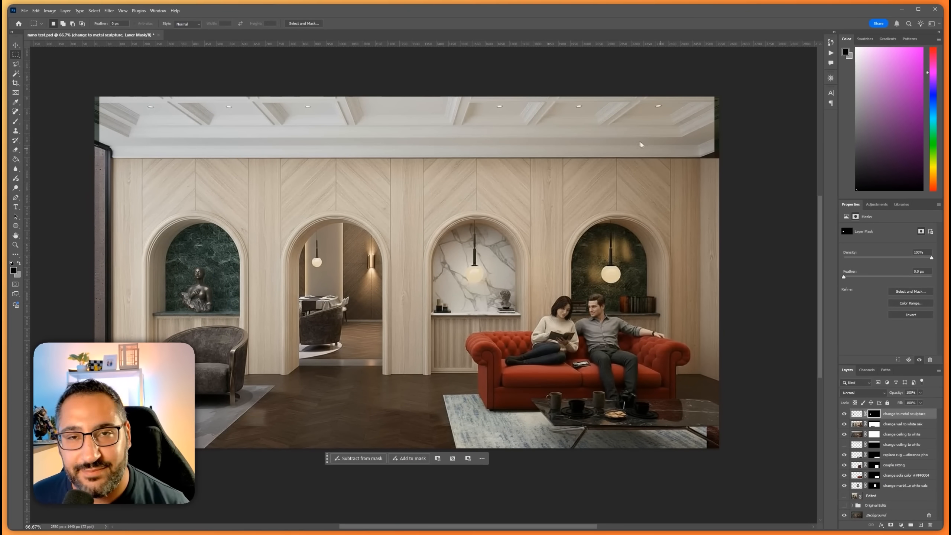
mouse_move(702, 176)
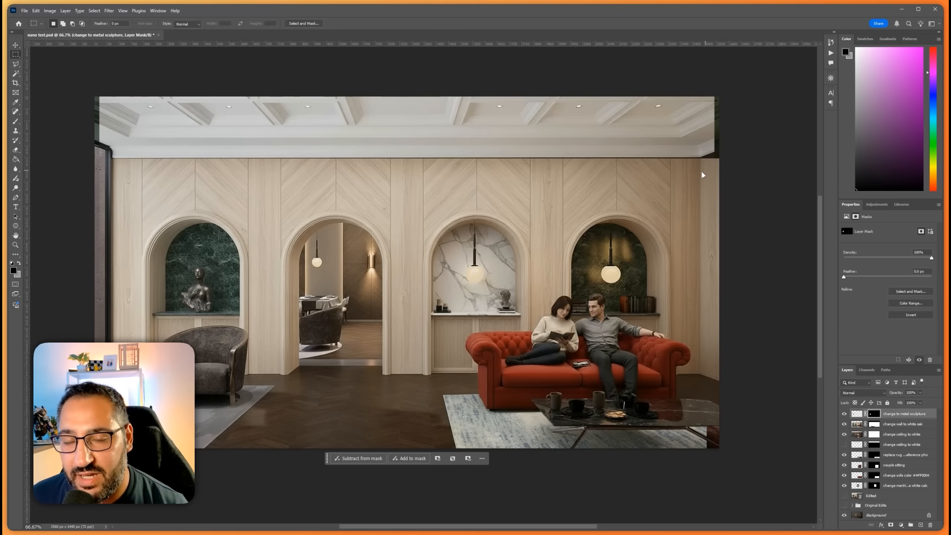
mouse_move(704, 174)
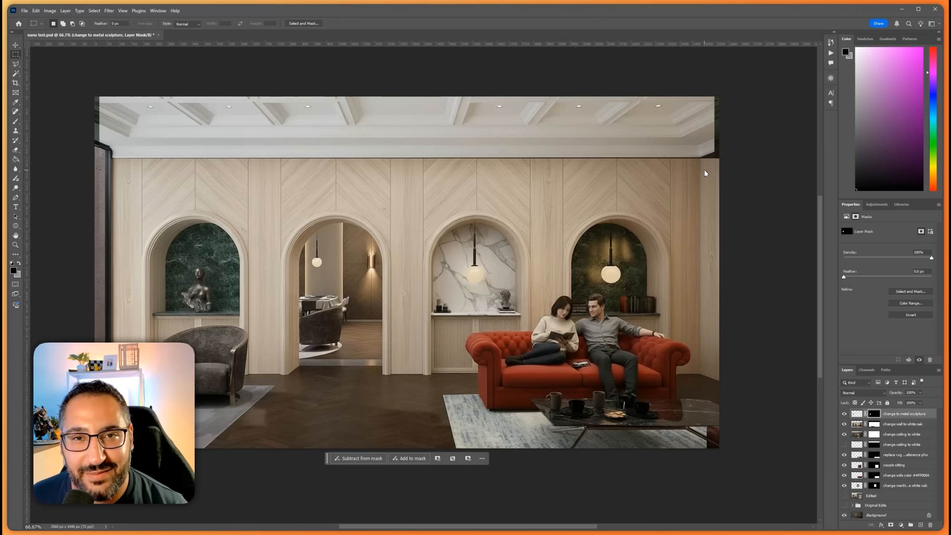
mouse_move(701, 173)
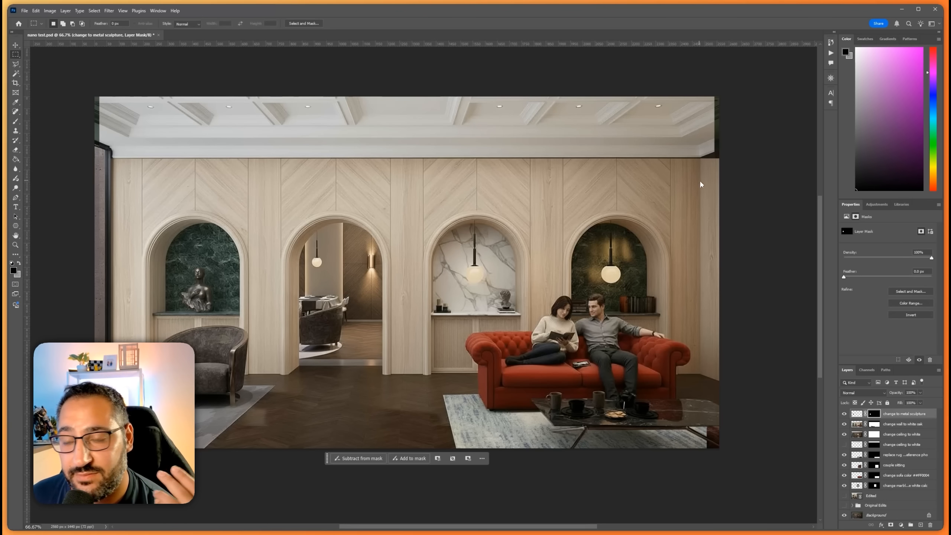
mouse_move(708, 196)
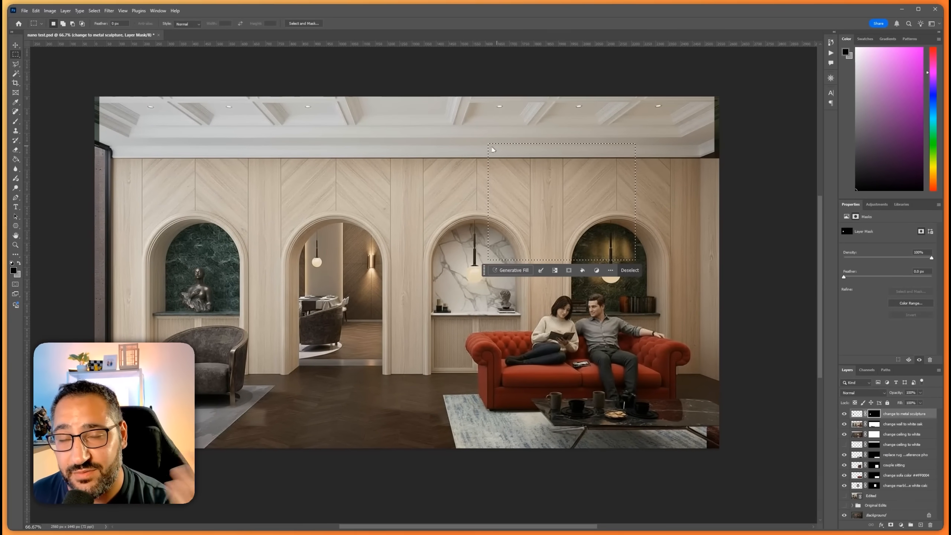
mouse_move(376, 153)
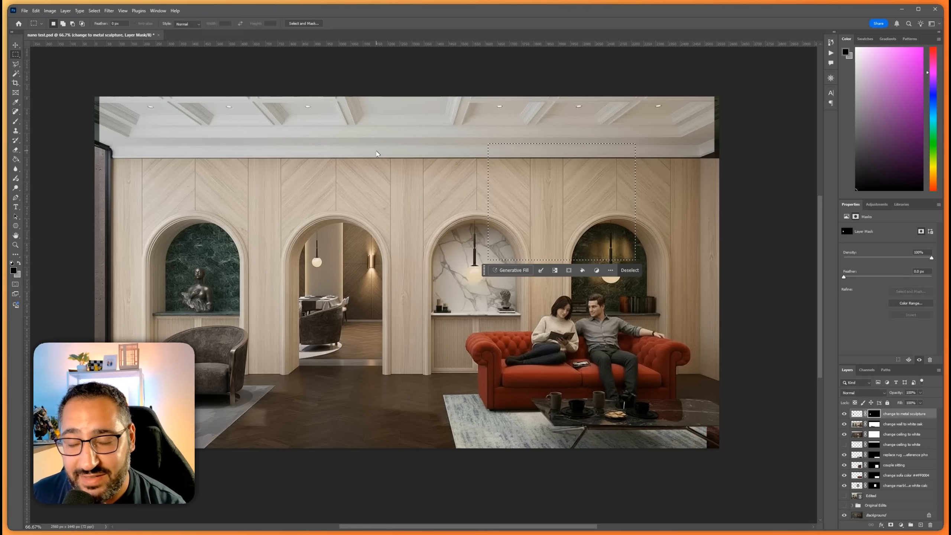